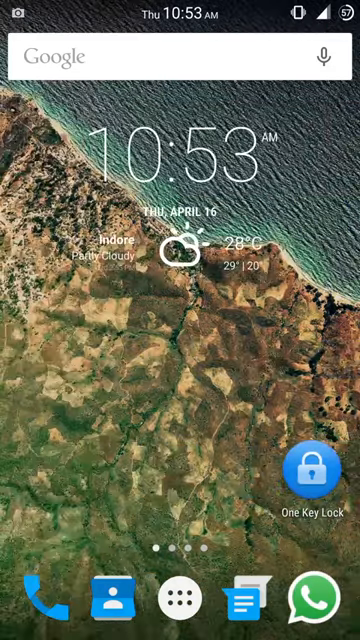
Step: Open the hot-air-balloon photo in Google Photos from the home screen
click(180, 597)
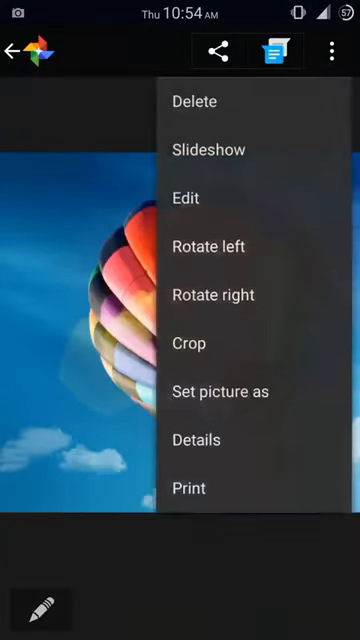
Step: Choose 'Set picture as' for the balloon photo from the overflow menu
click(222, 391)
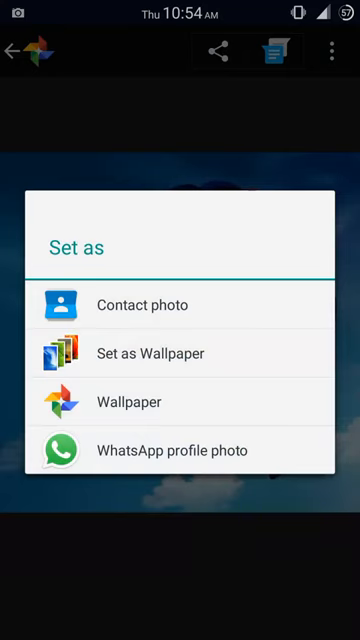
Step: Send the balloon photo to Backgrounds HD and apply it as Entire-screen wallpaper
click(178, 353)
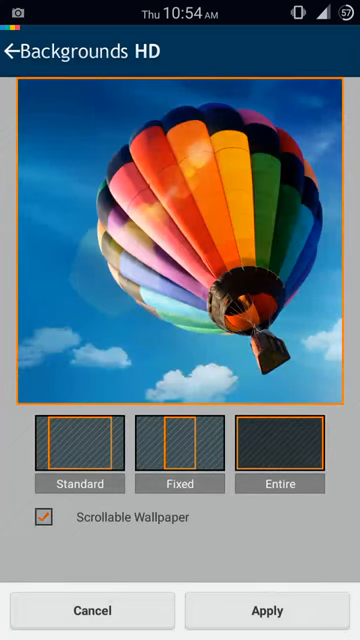
click(266, 610)
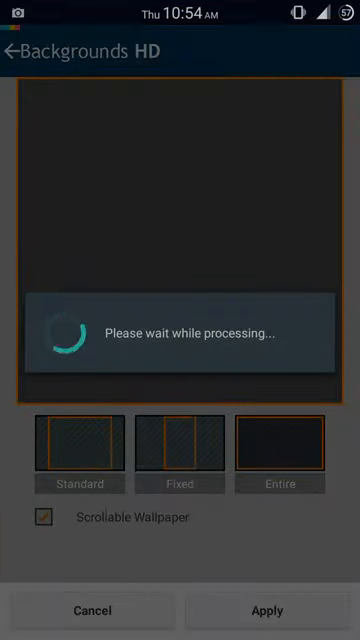